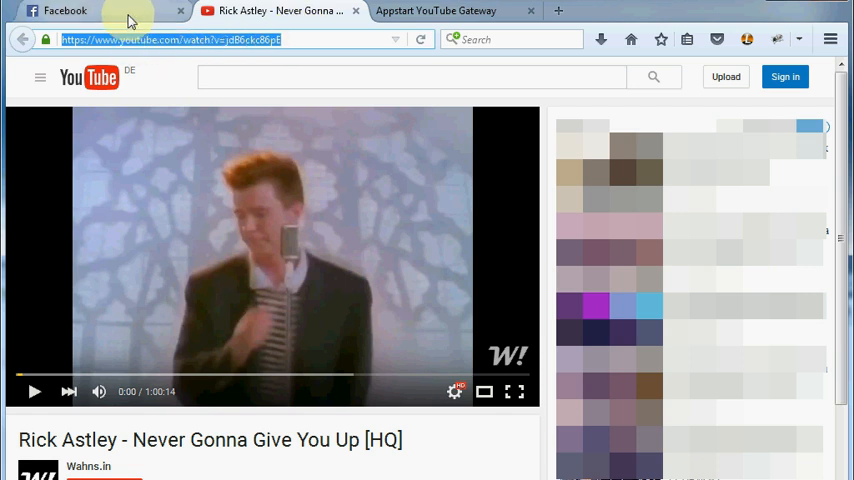
Step: Return to the Facebook tab holding the draft post with the pasted YouTube link
left_click(64, 12)
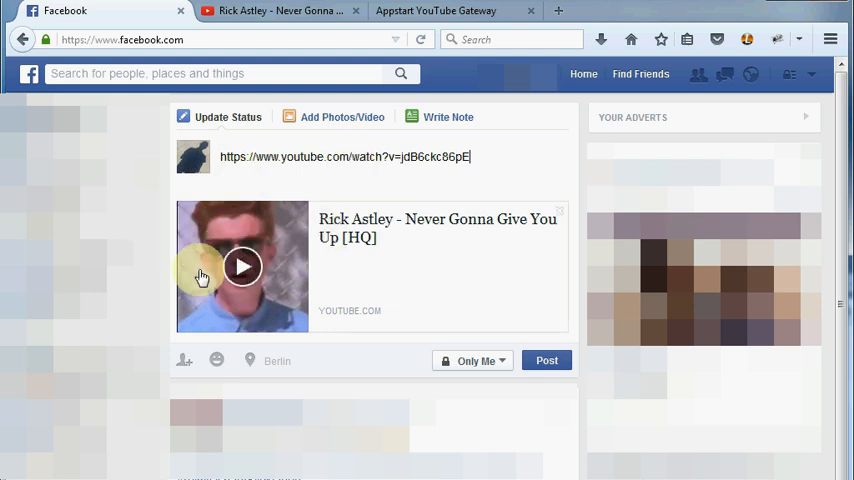
mouse_move(404, 264)
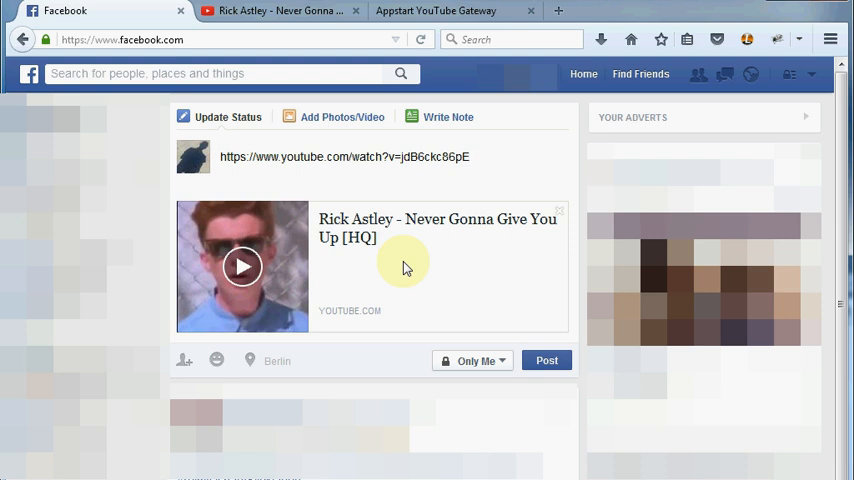
mouse_move(568, 210)
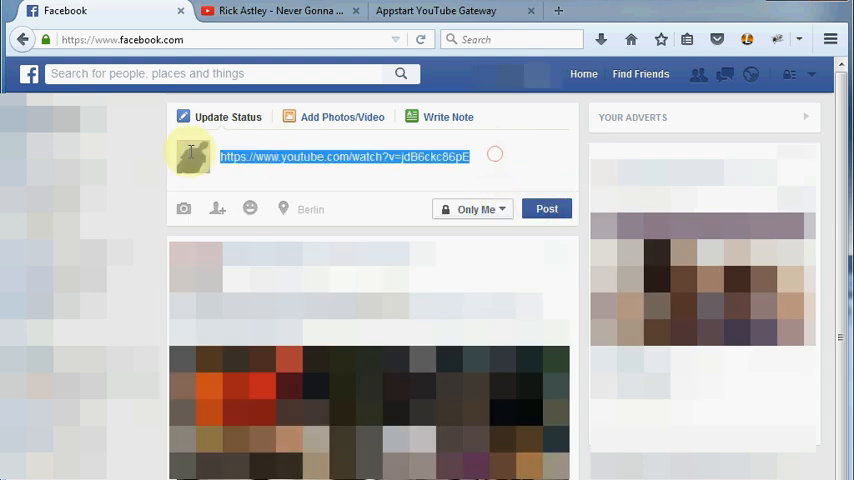
left_click(436, 12)
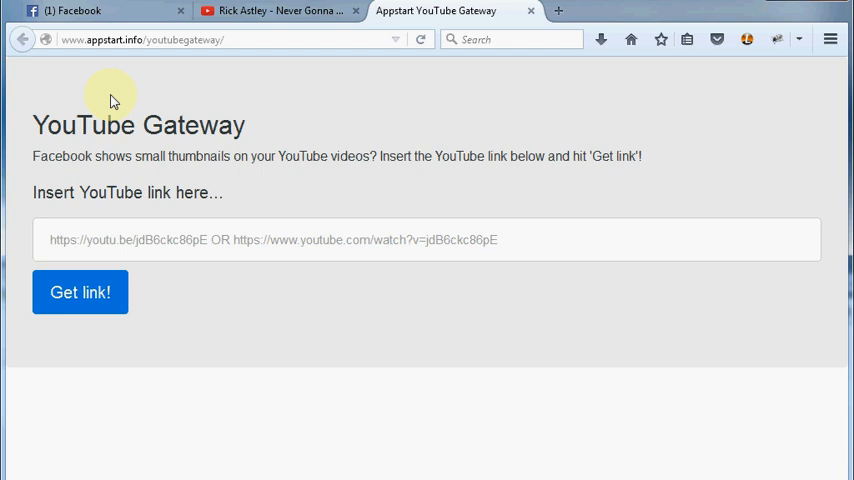
mouse_move(248, 52)
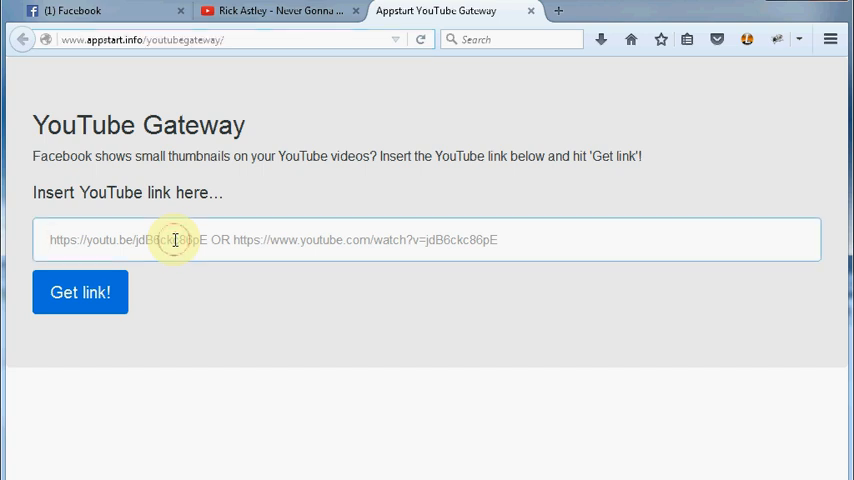
type("https://www.youtube.com/watch?v=jdB6ckc86pE")
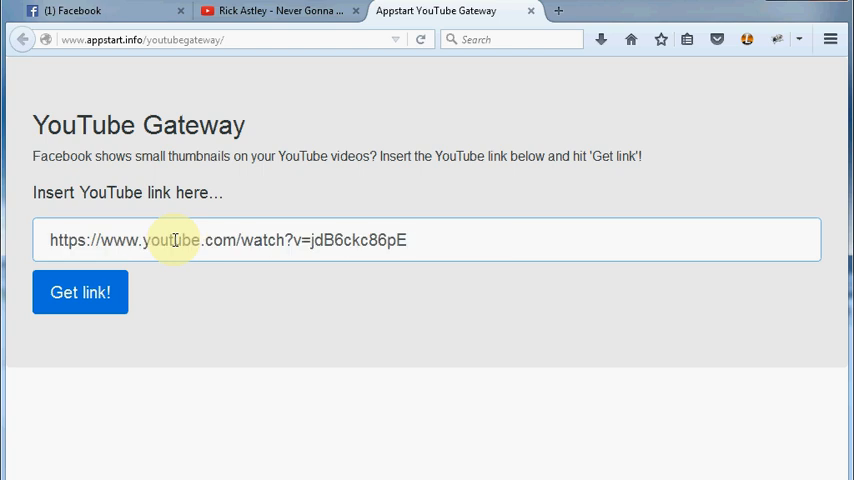
left_click(80, 292)
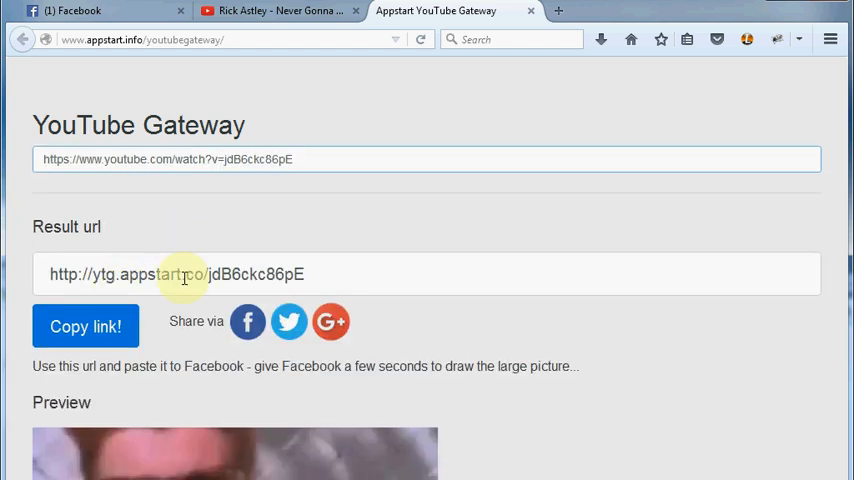
left_click(84, 326)
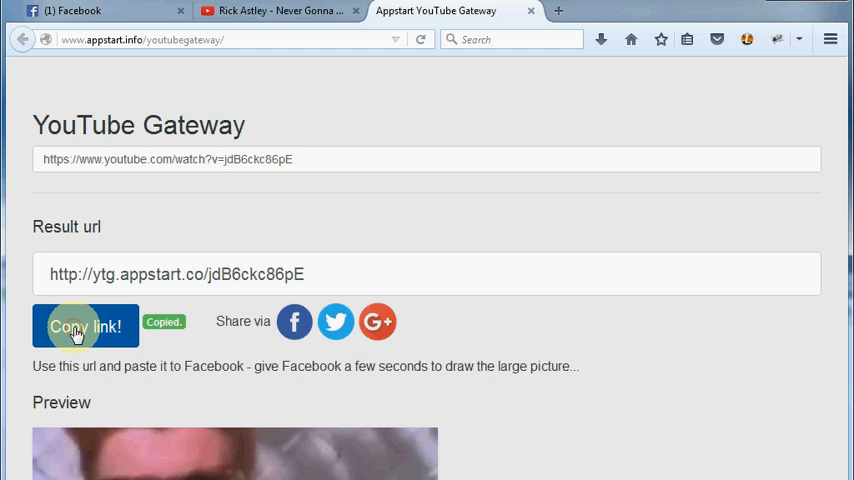
left_click(100, 12)
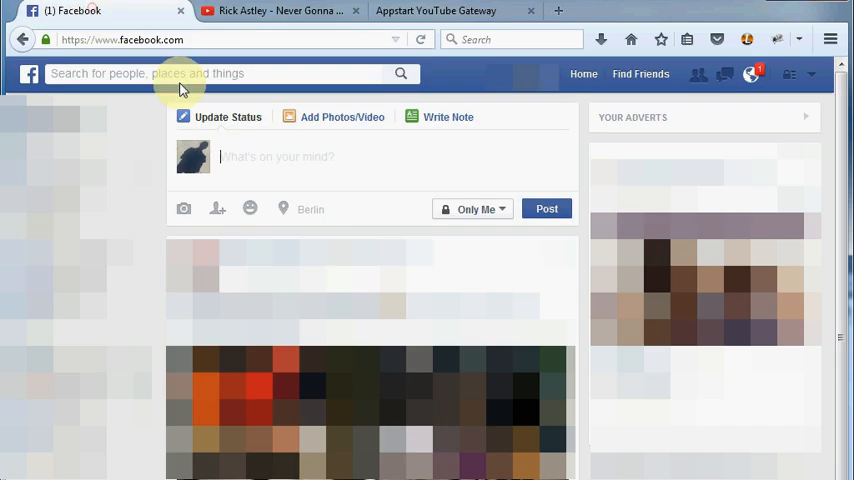